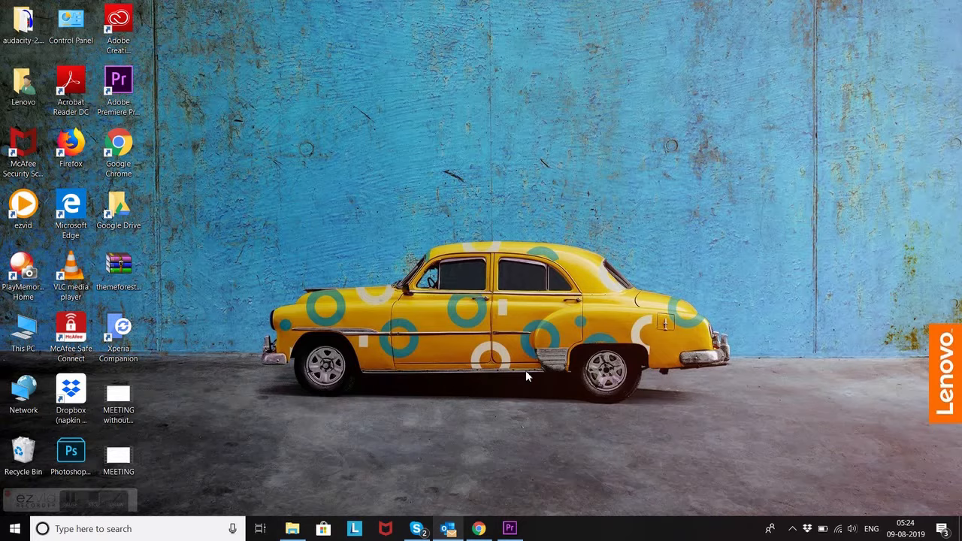
mouse_move(545, 423)
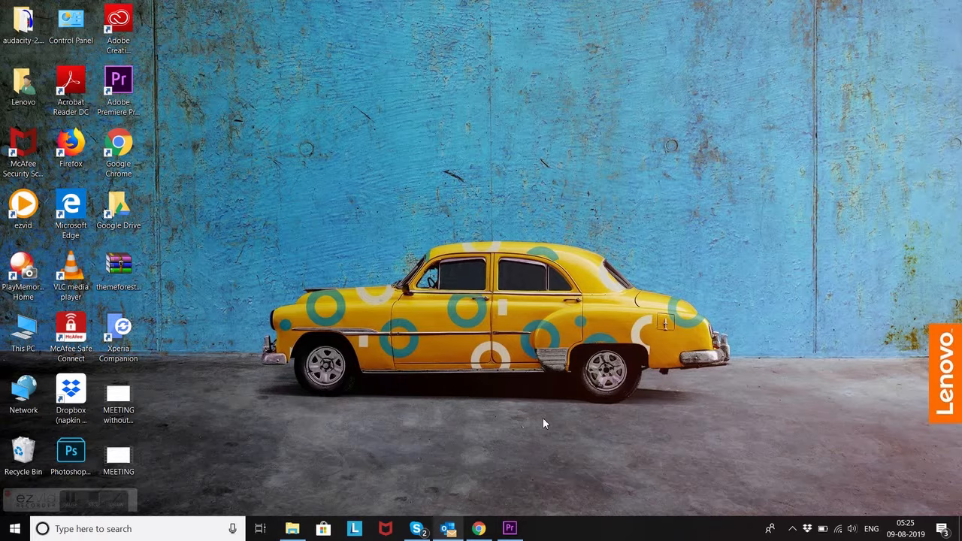
mouse_move(489, 369)
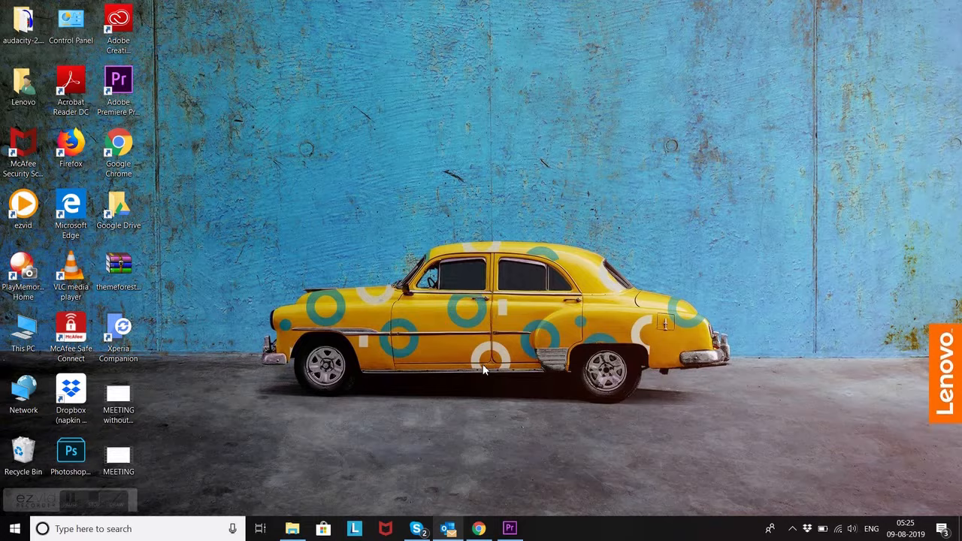
Open the 'Meeting Forward Test' meeting from the Outlook calendar.
left_click(447, 528)
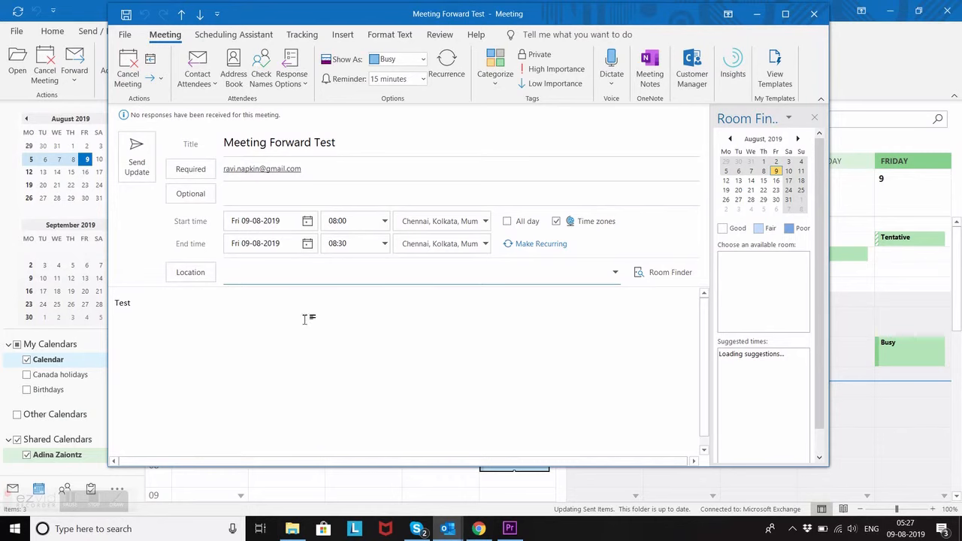
left_click(414, 272)
type("Meeting")
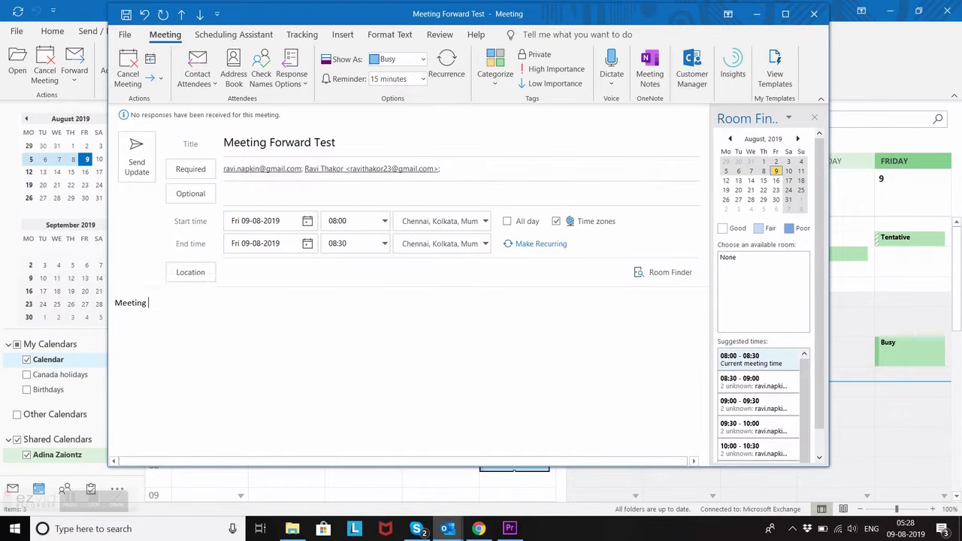
type("Cancelled")
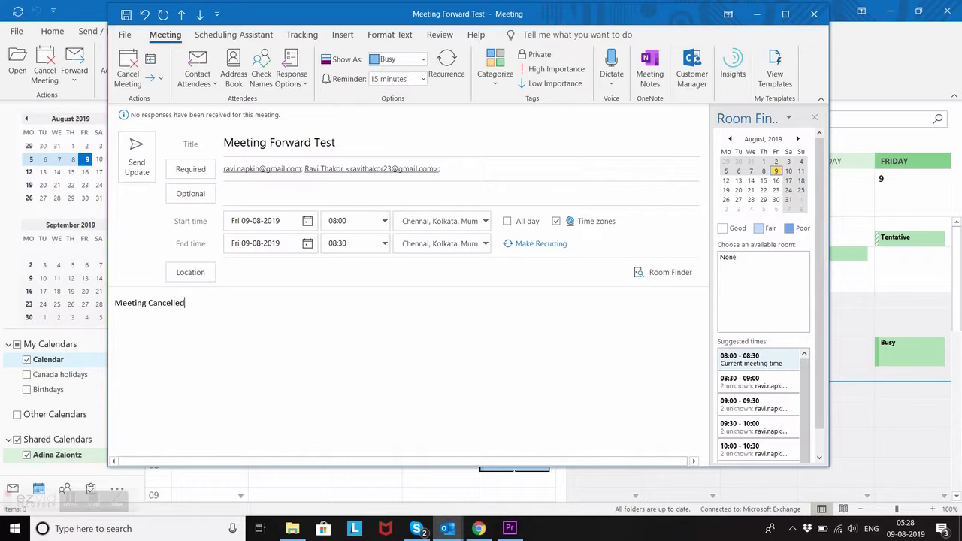
type("Meeting updated. New date is")
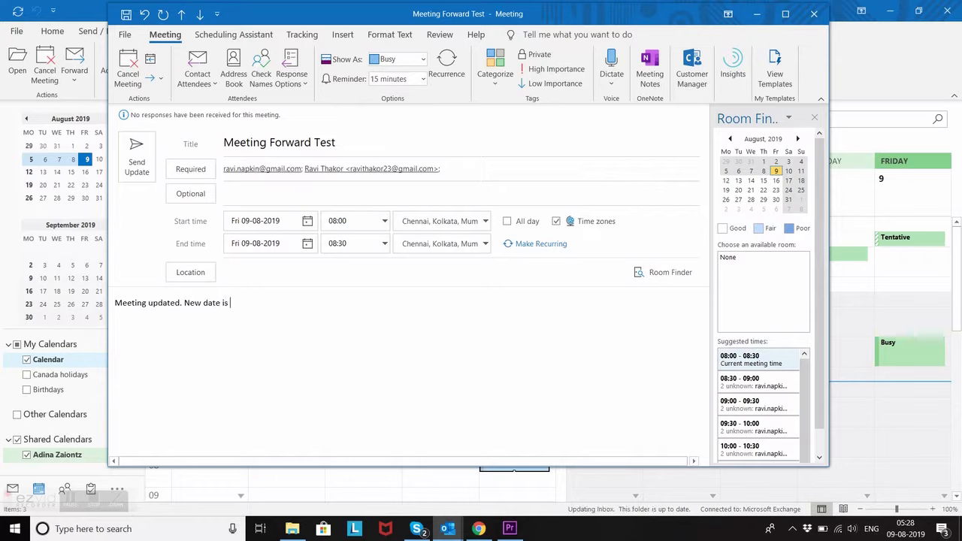
type("10")
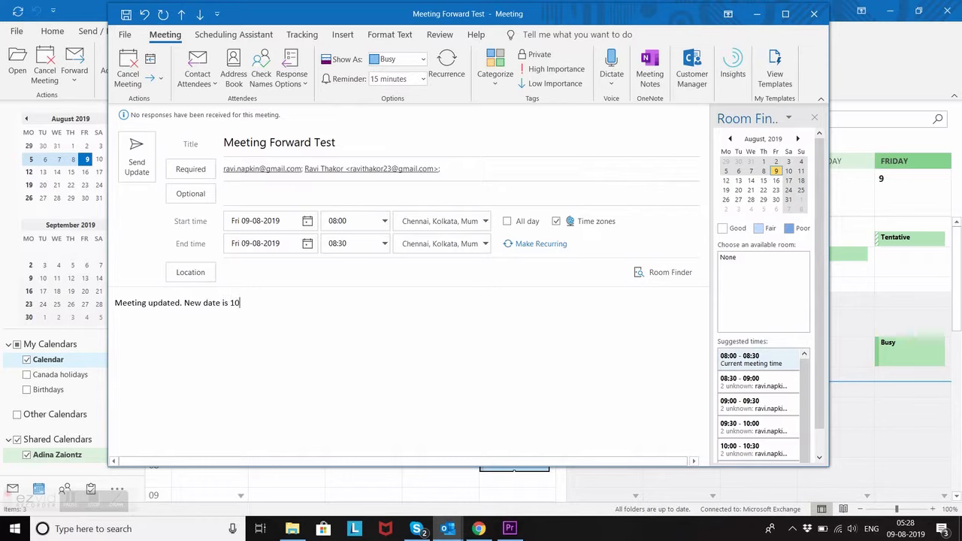
type("August")
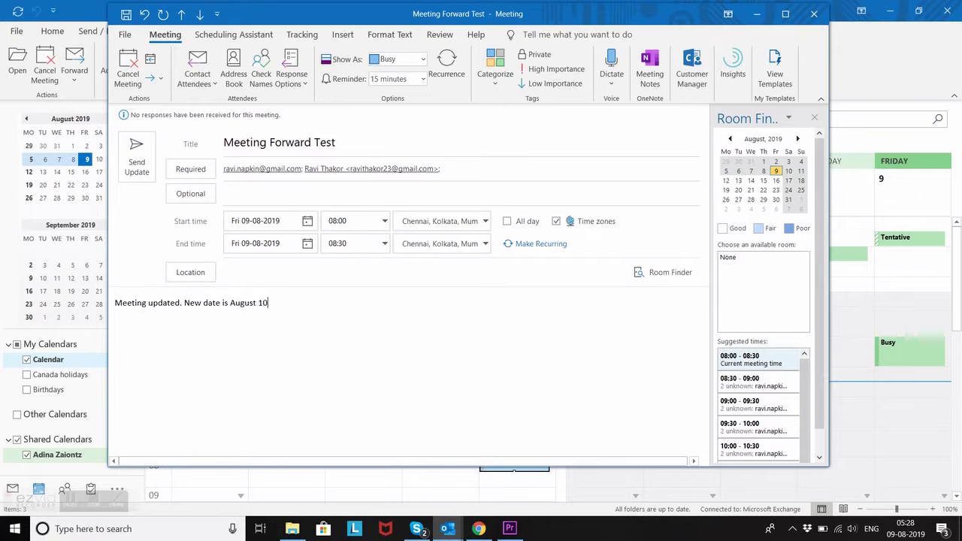
type(".")
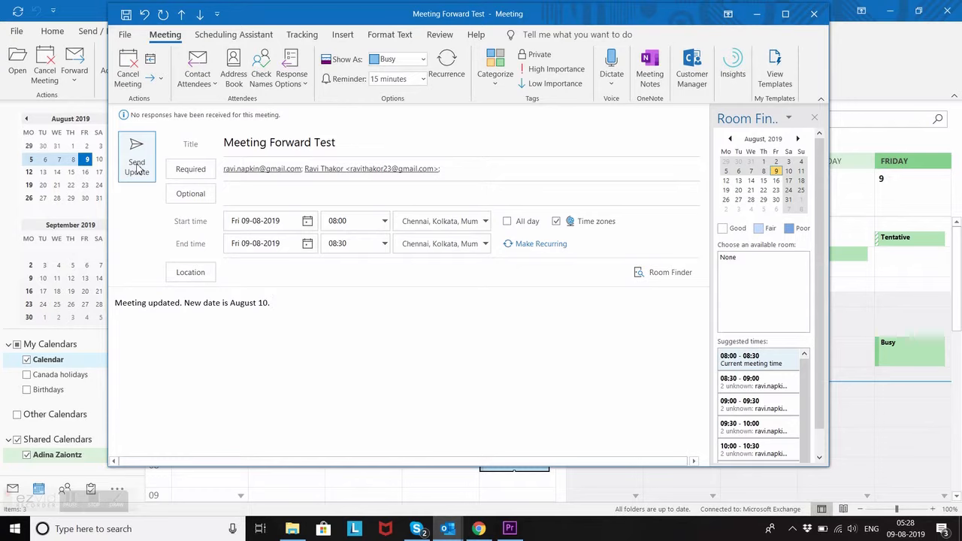
Send the update anyway, without a location, only to added or deleted attendees.
left_click(137, 166)
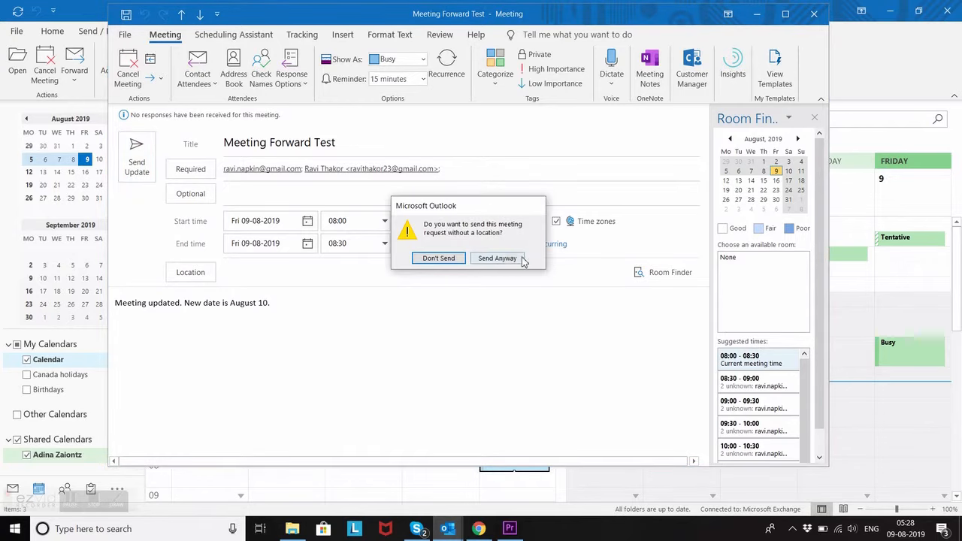
left_click(497, 258)
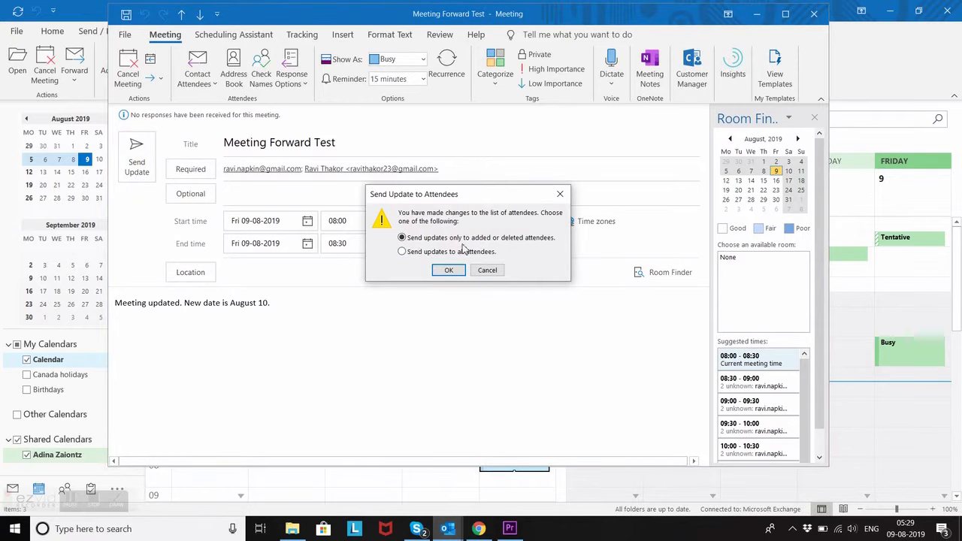
mouse_move(511, 255)
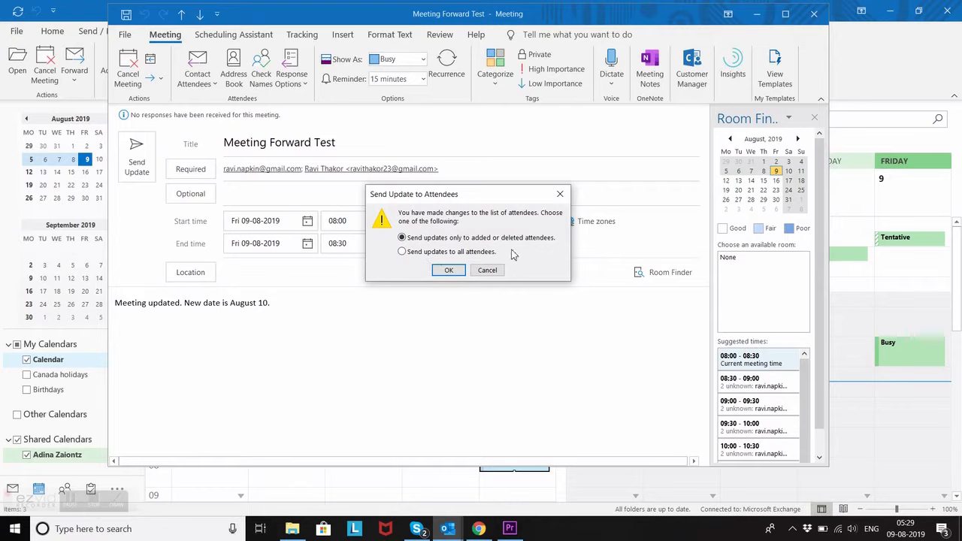
mouse_move(504, 263)
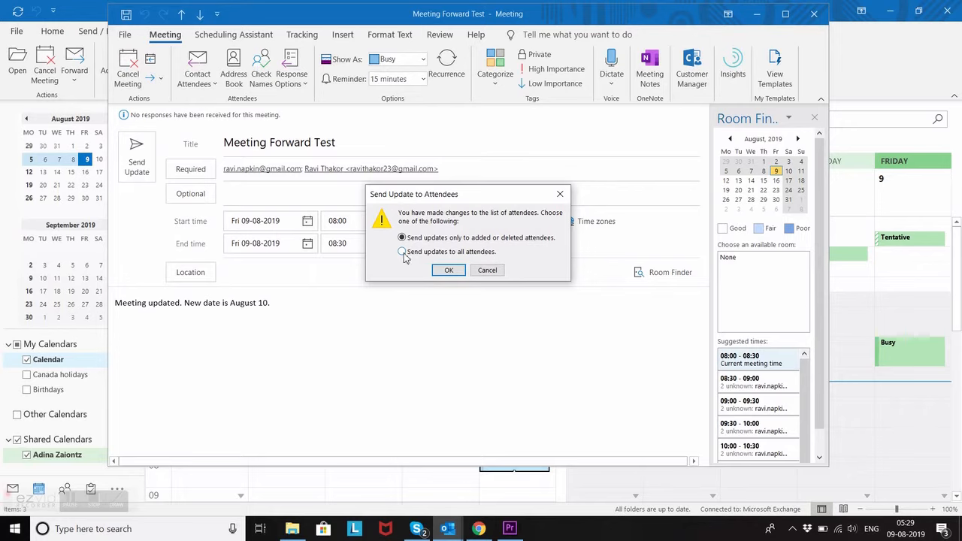
left_click(401, 251)
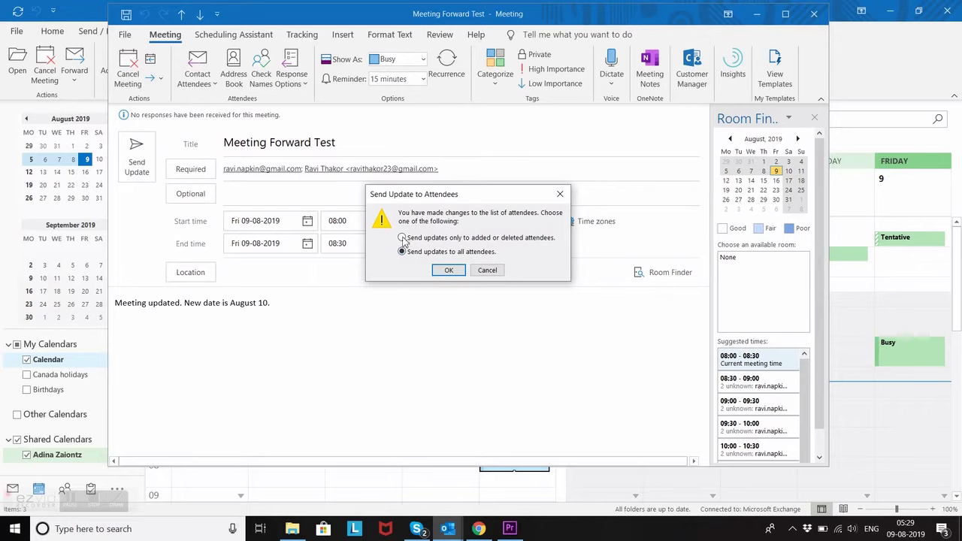
left_click(402, 237)
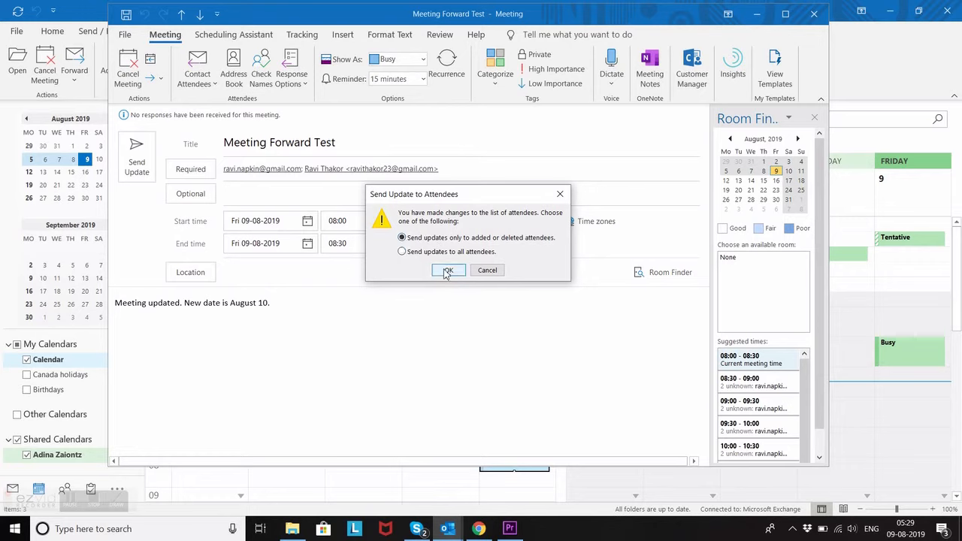
left_click(448, 271)
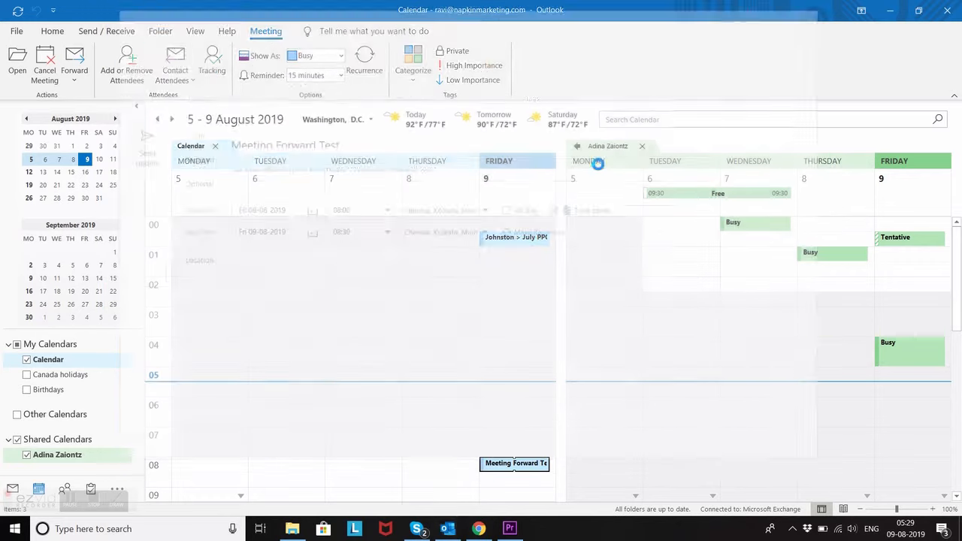